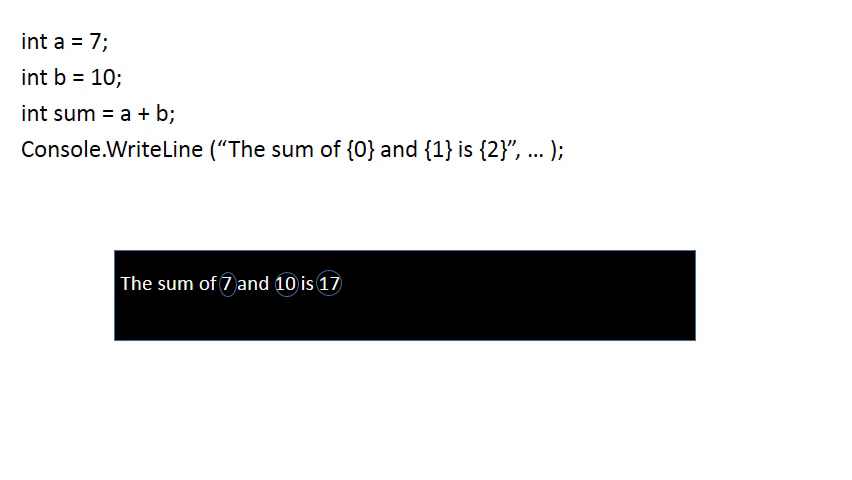
type("a, b, sum")
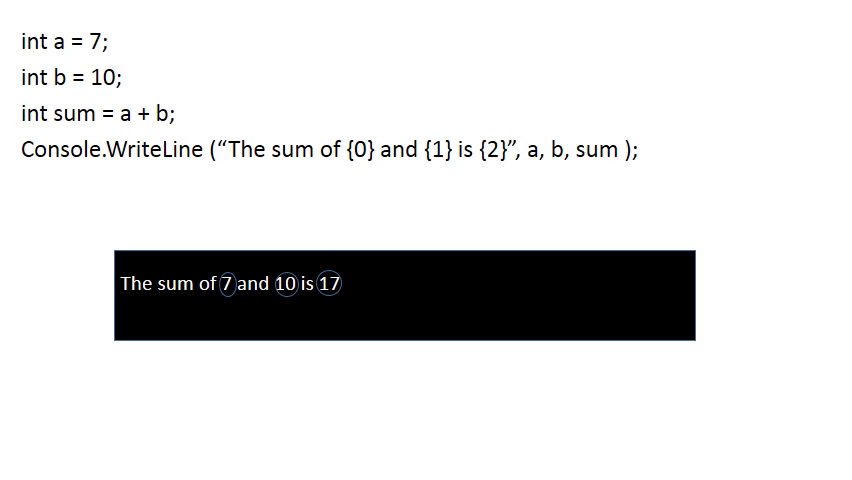